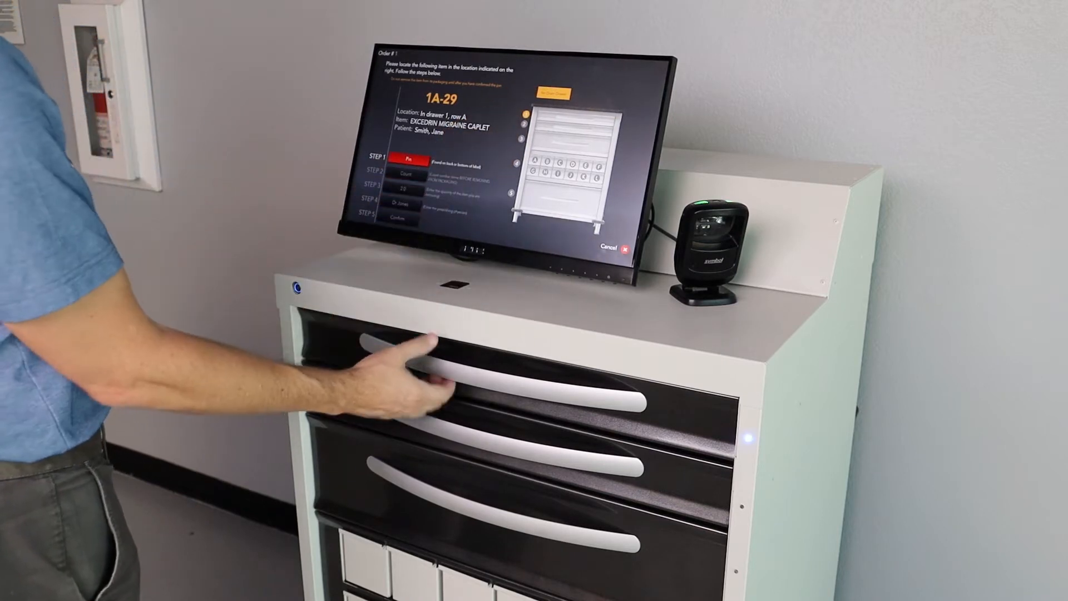
# Step: Log in to the StatSafe kiosk and begin removing an item
pyautogui.moveTo(409, 374); pyautogui.dragTo(171, 463)
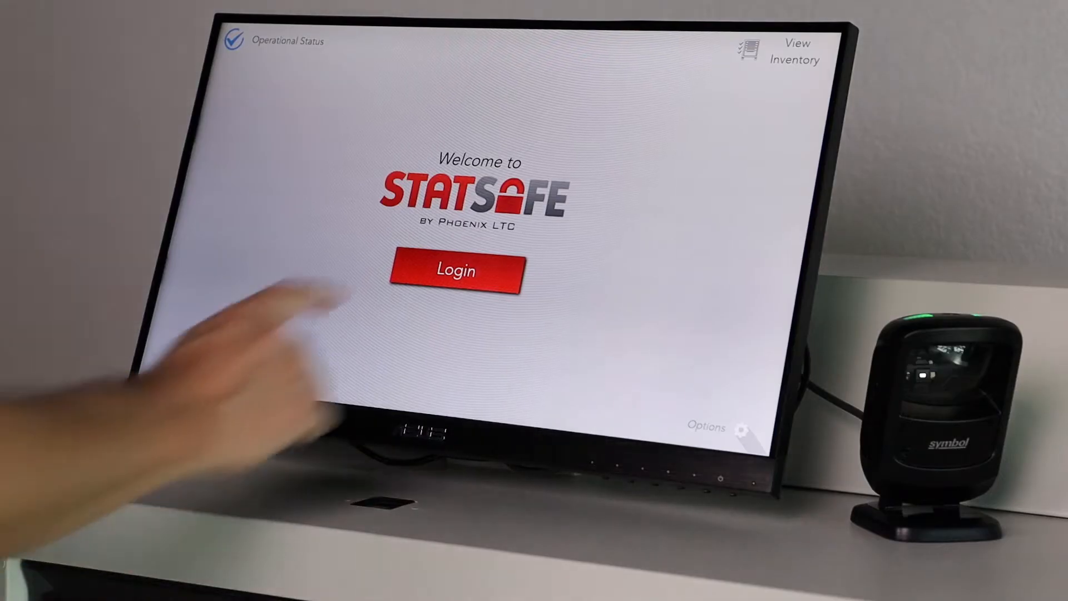
pyautogui.click(455, 270)
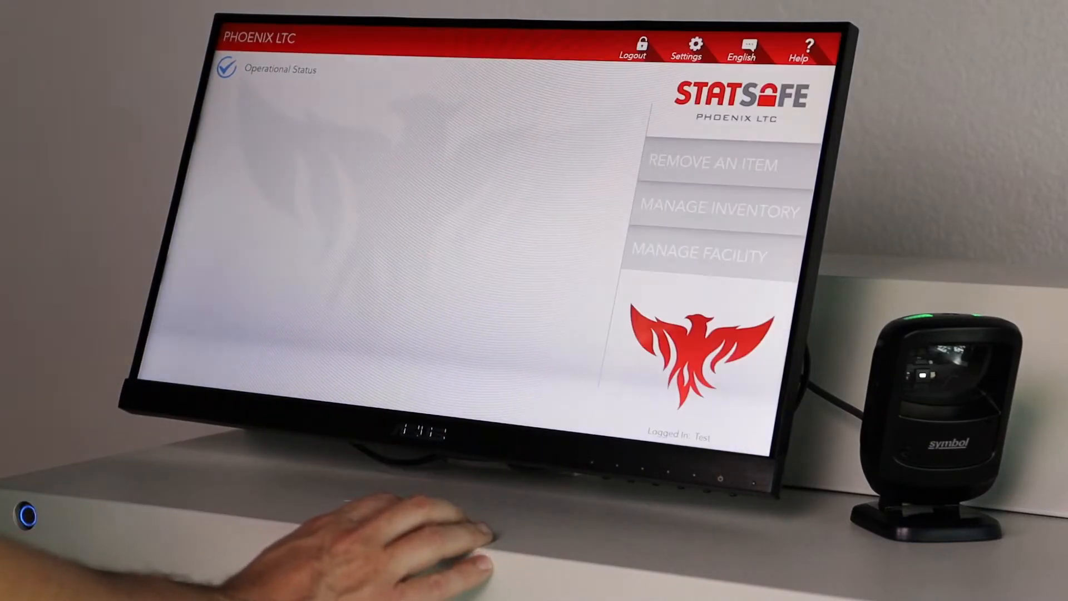
pyautogui.click(713, 163)
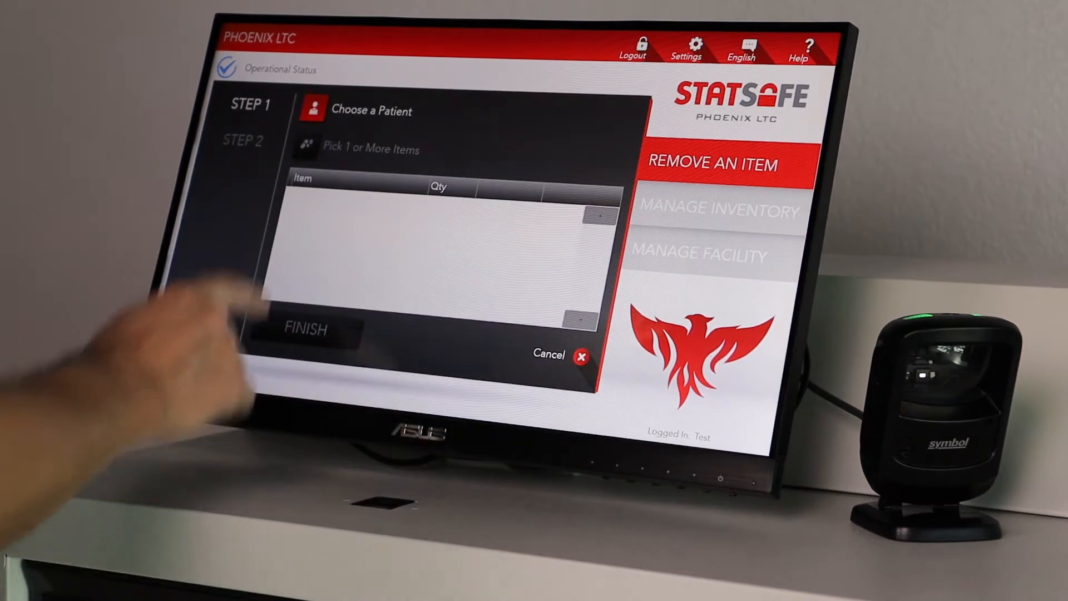
# Step: Select patient Smith, Jane, add 2.0 Excedrin Migraine Caplets, and finish the order
pyautogui.click(373, 110)
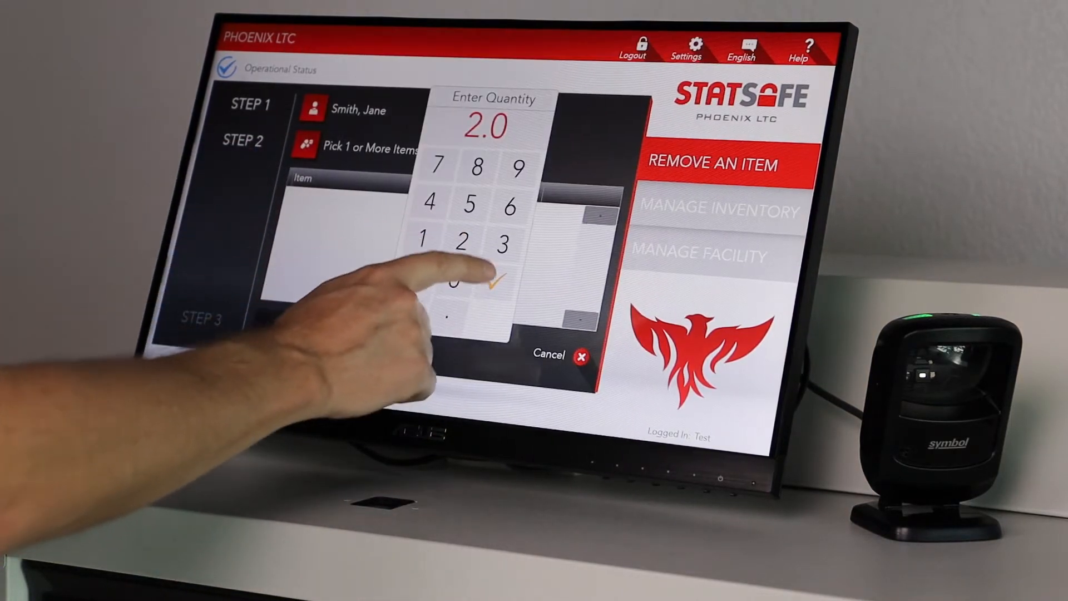
pyautogui.click(502, 281)
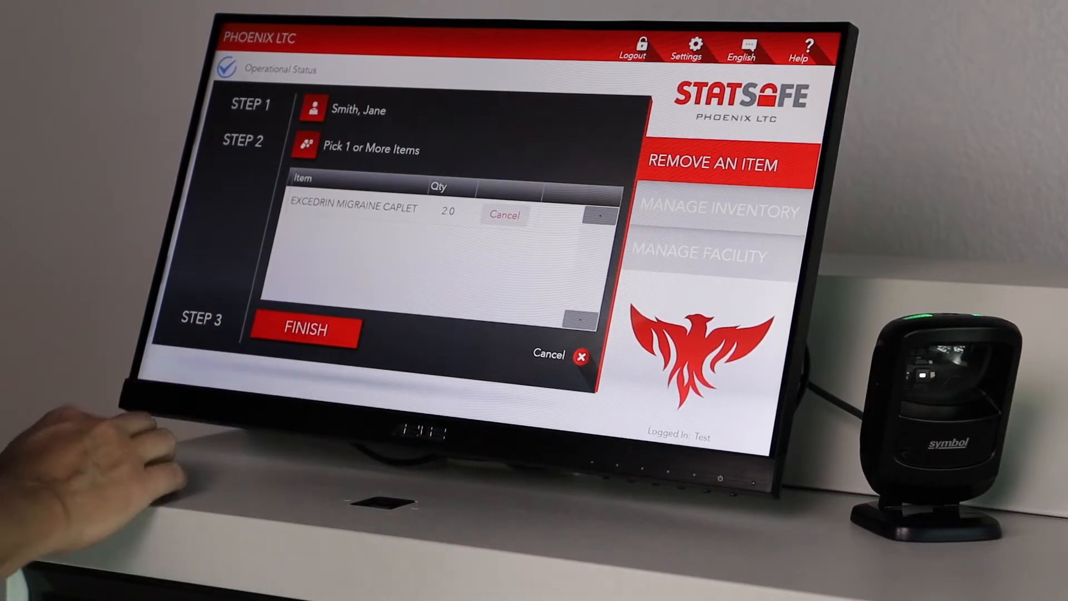
pyautogui.click(305, 330)
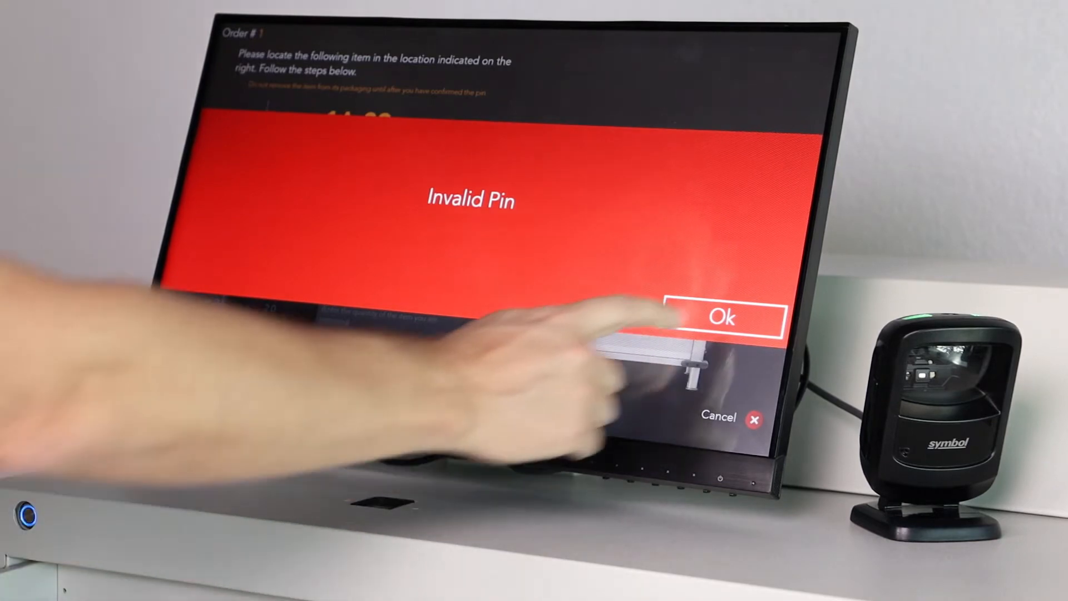
pyautogui.click(720, 317)
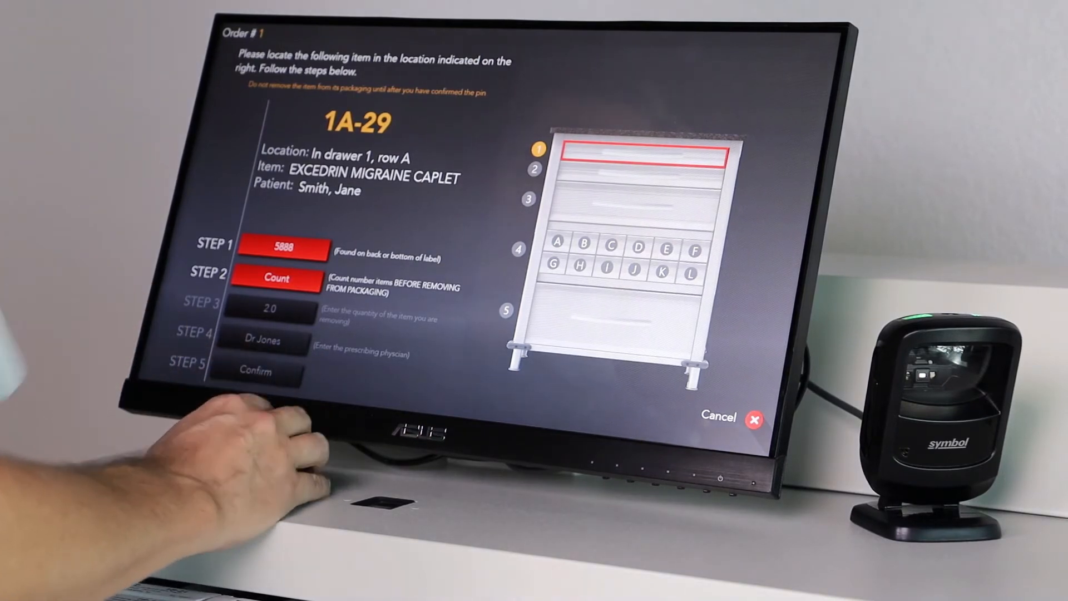
# Step: Re-verify the count as 8 and confirm removing 2.0 caplets for Dr Jones
pyautogui.click(277, 279)
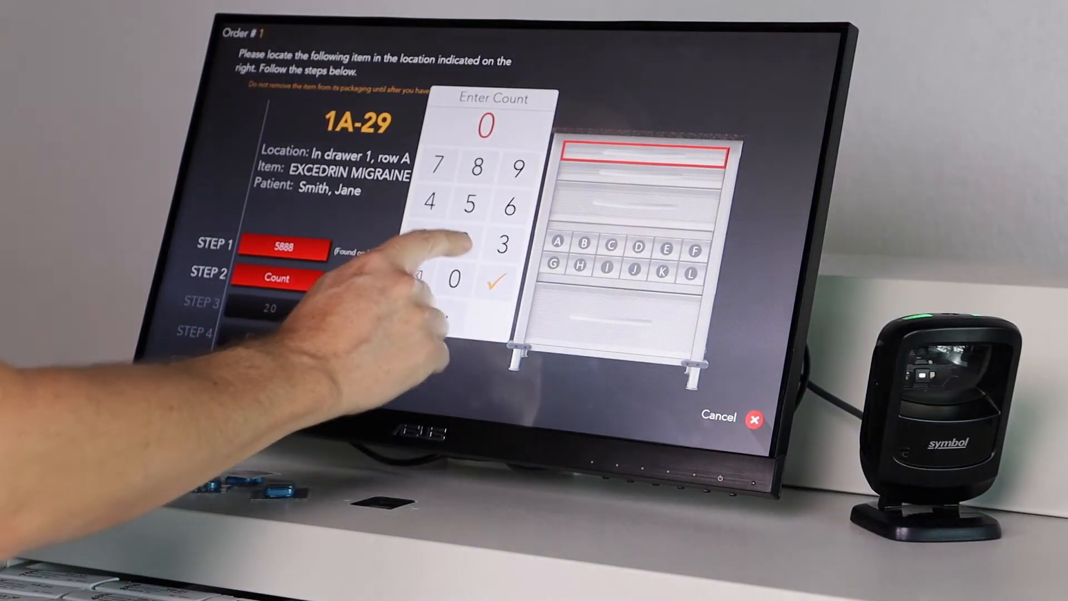
pyautogui.click(492, 278)
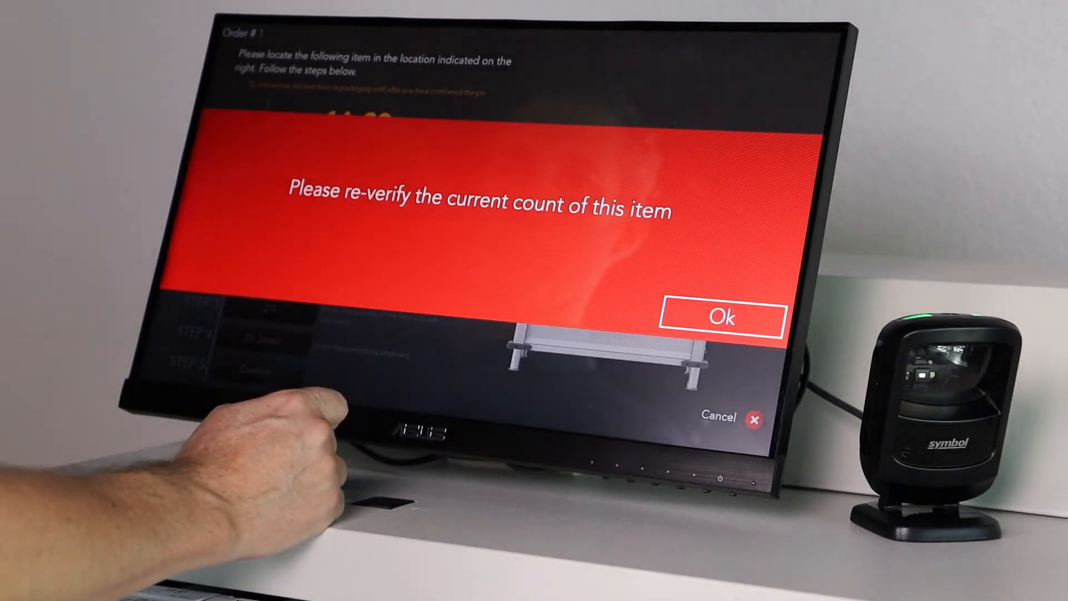
pyautogui.click(721, 317)
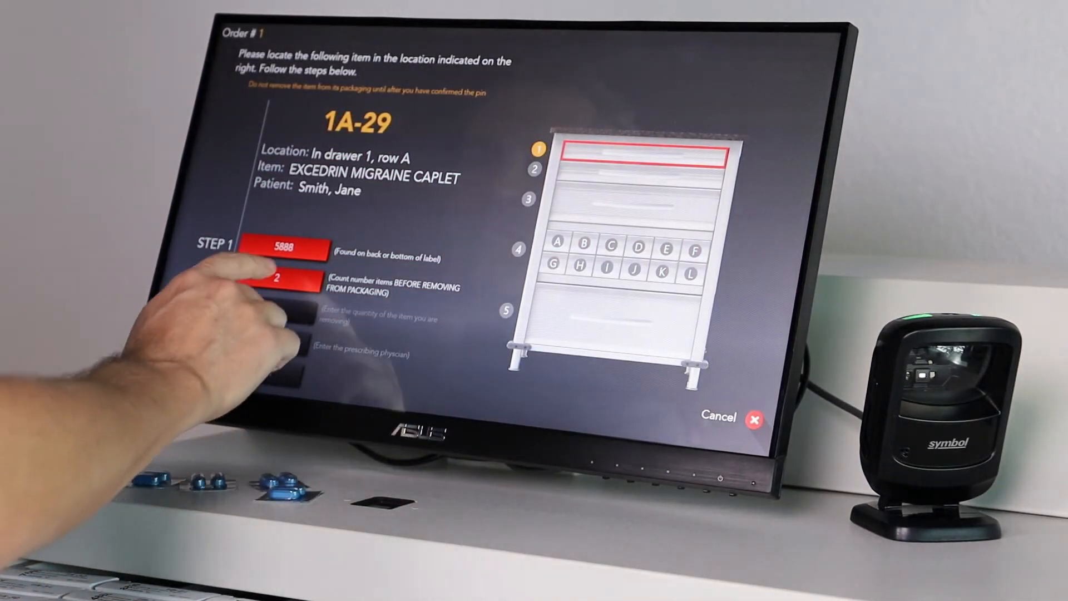
pyautogui.click(286, 279)
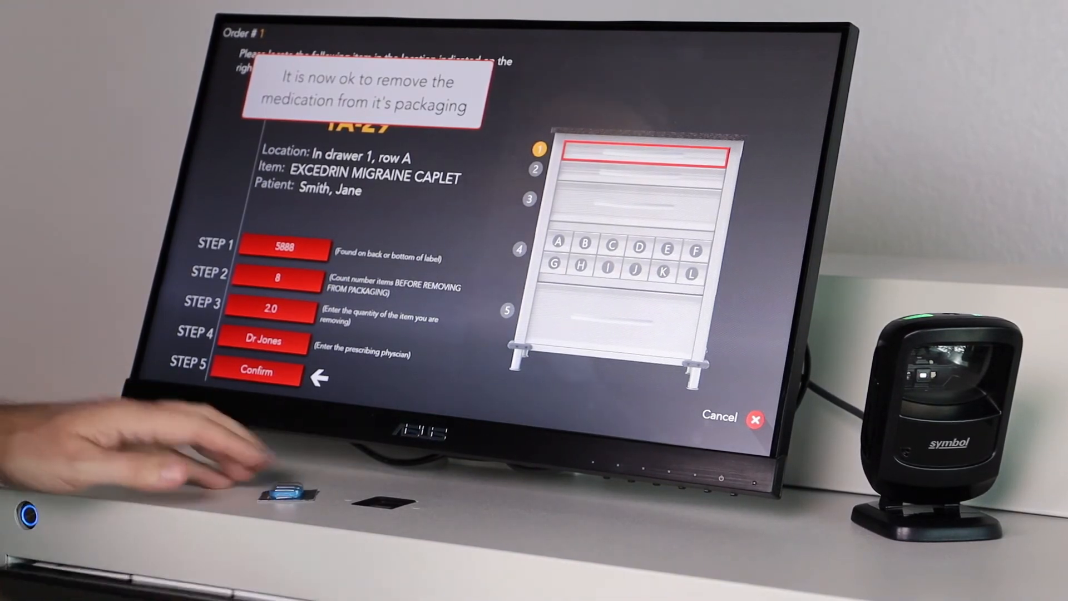
pyautogui.click(258, 370)
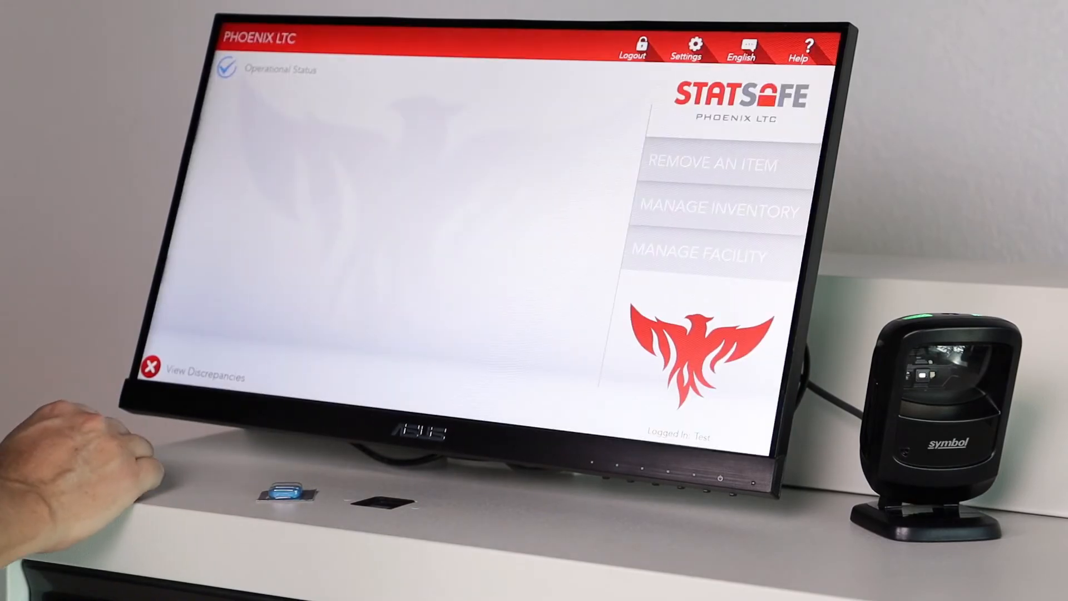